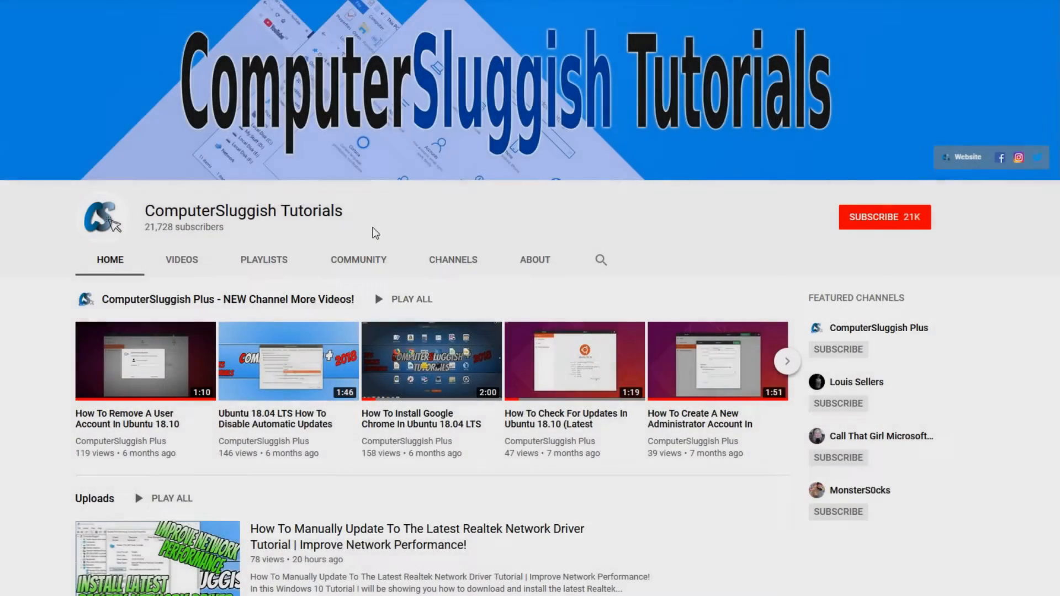
pyautogui.moveTo(446, 213)
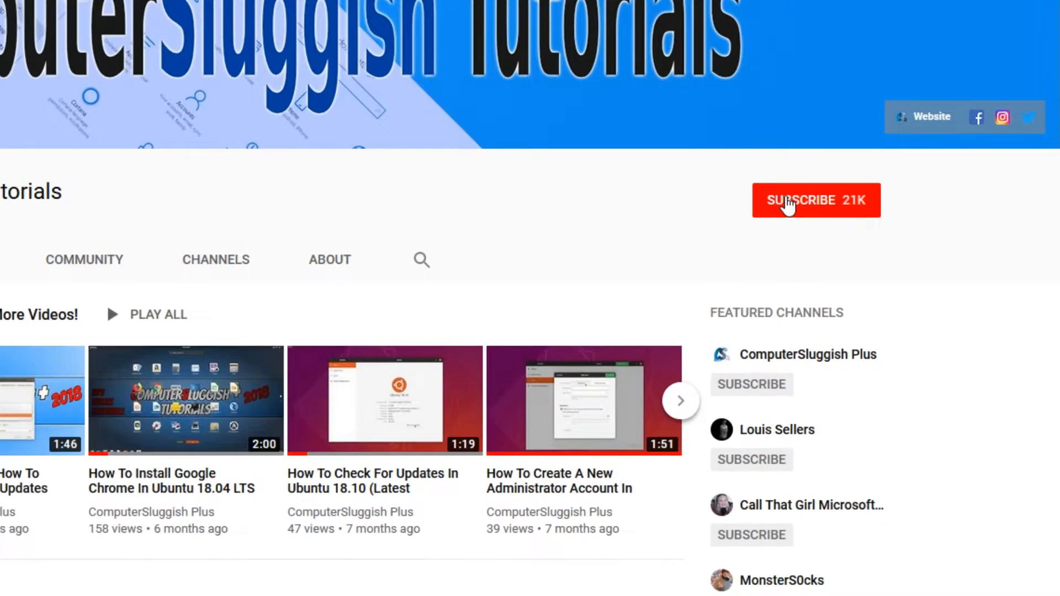
# Scroll down through the forum page in Firefox
pyautogui.click(816, 200)
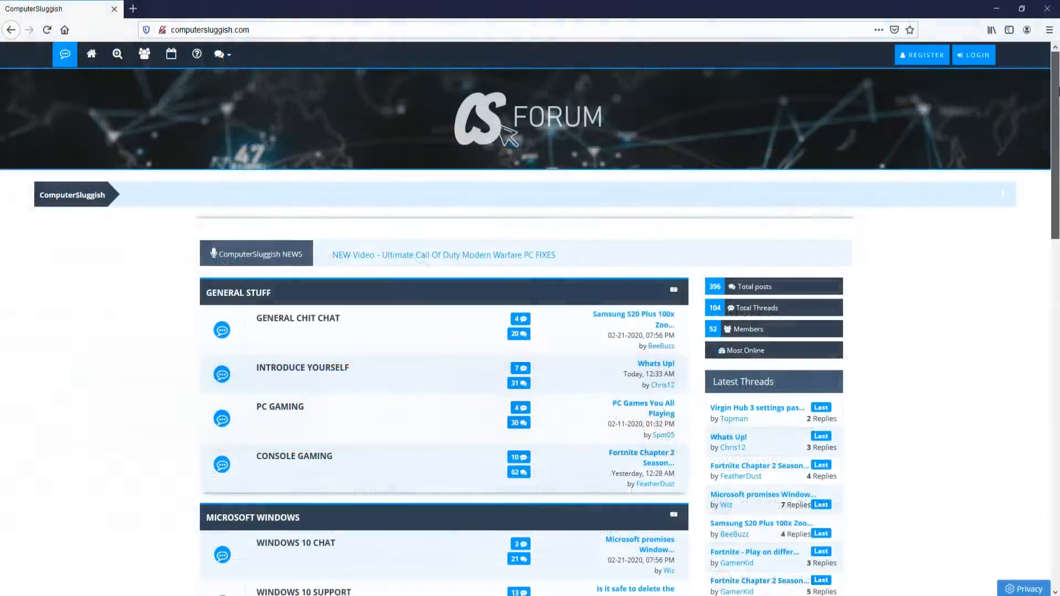
pyautogui.scroll(-3)
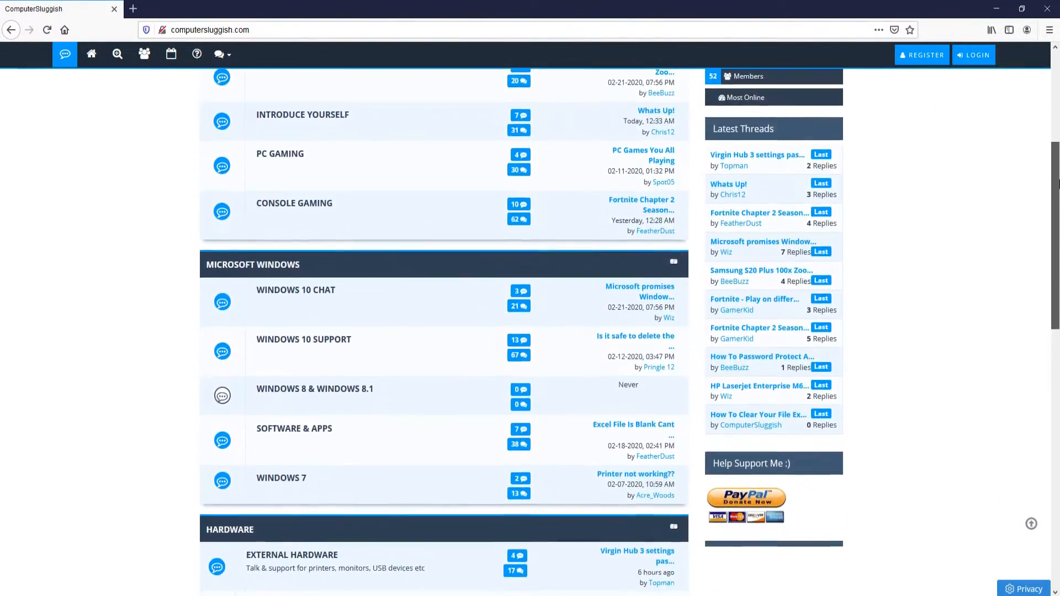
pyautogui.scroll(-3)
pyautogui.write('control')
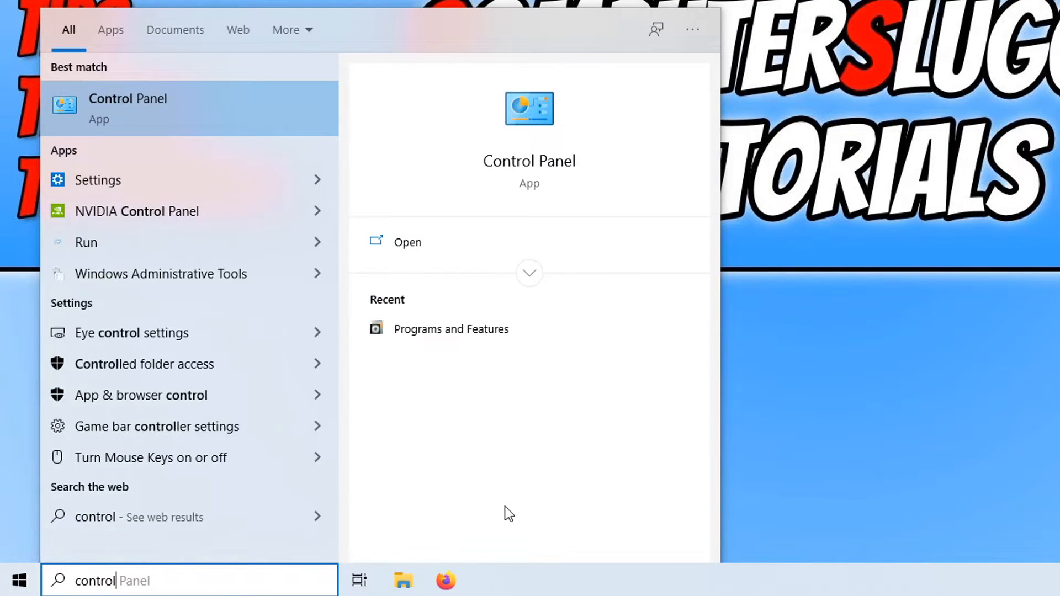
pyautogui.moveTo(181, 115)
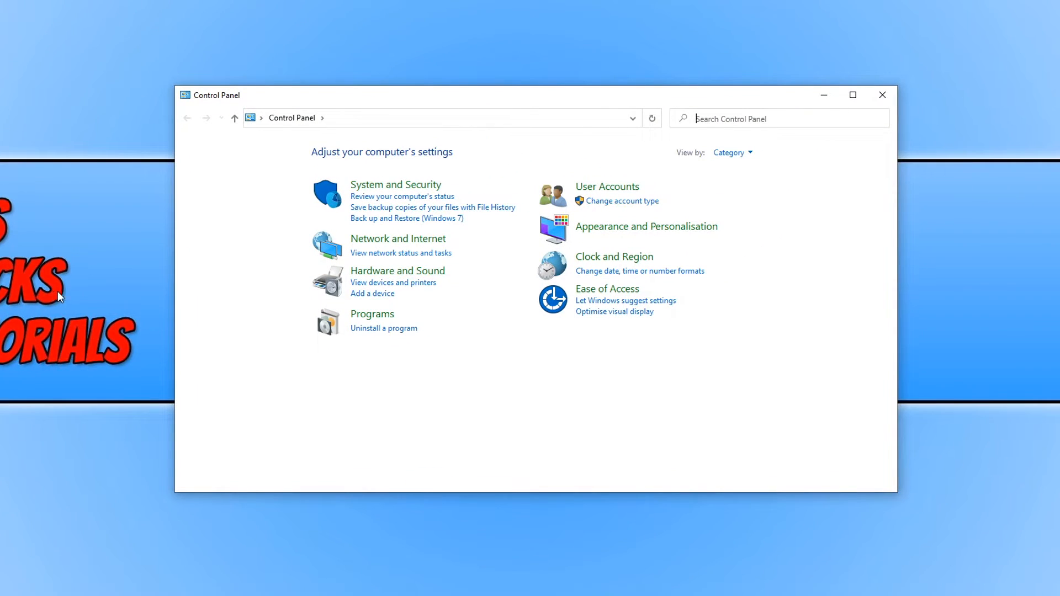
pyautogui.moveTo(731, 152)
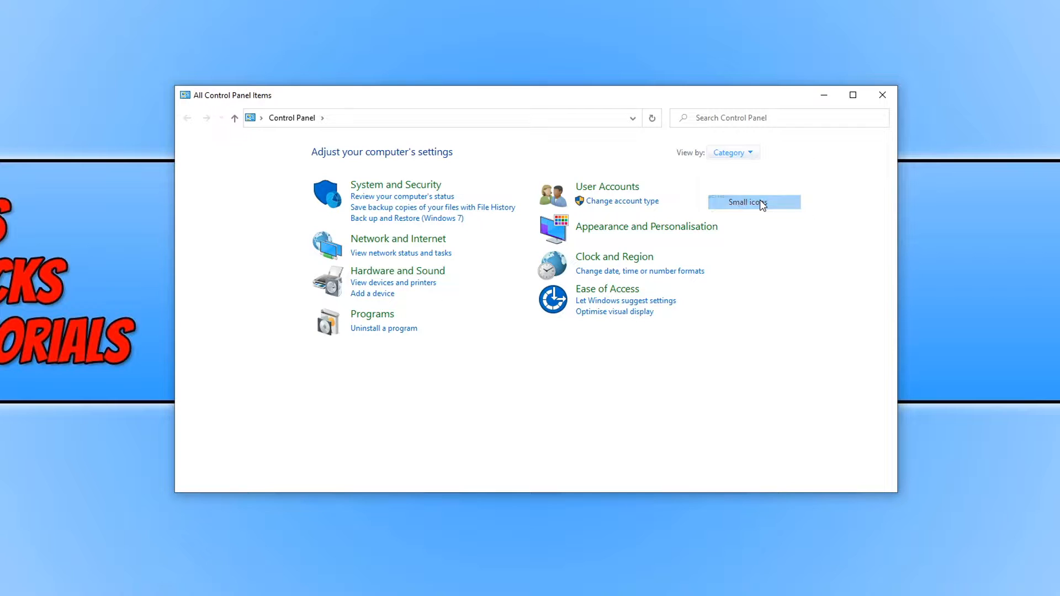
# List Control Panel items as small icons and bring up Mouse Properties
pyautogui.click(748, 202)
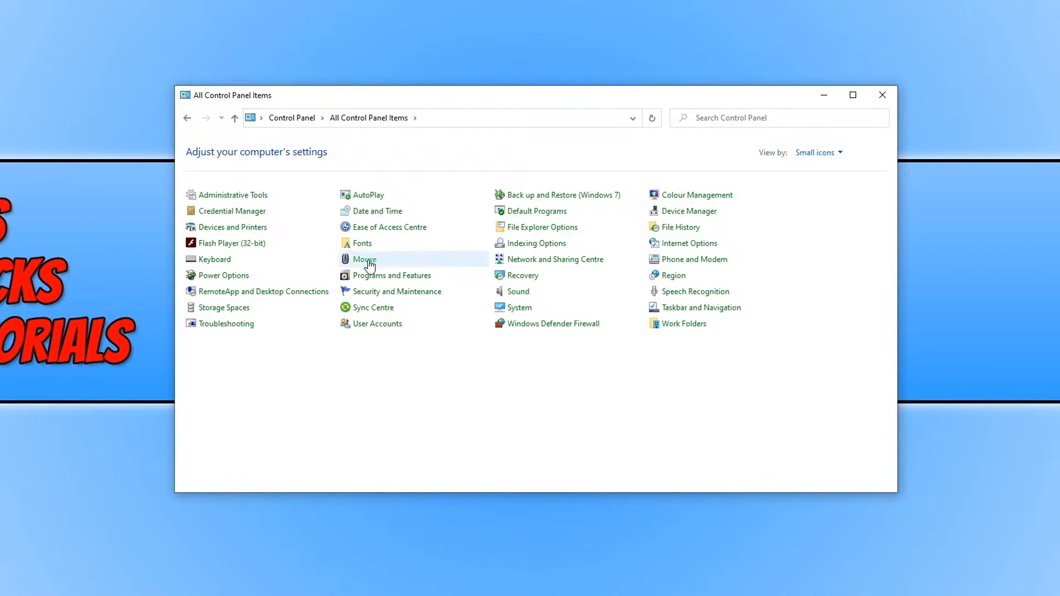
pyautogui.doubleClick(363, 258)
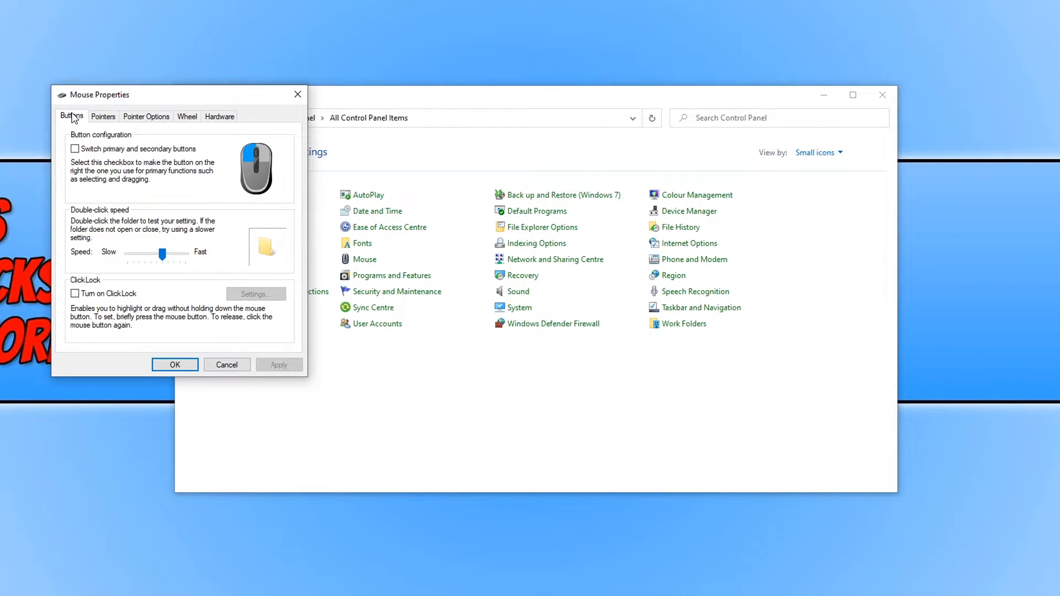
pyautogui.moveTo(107, 146)
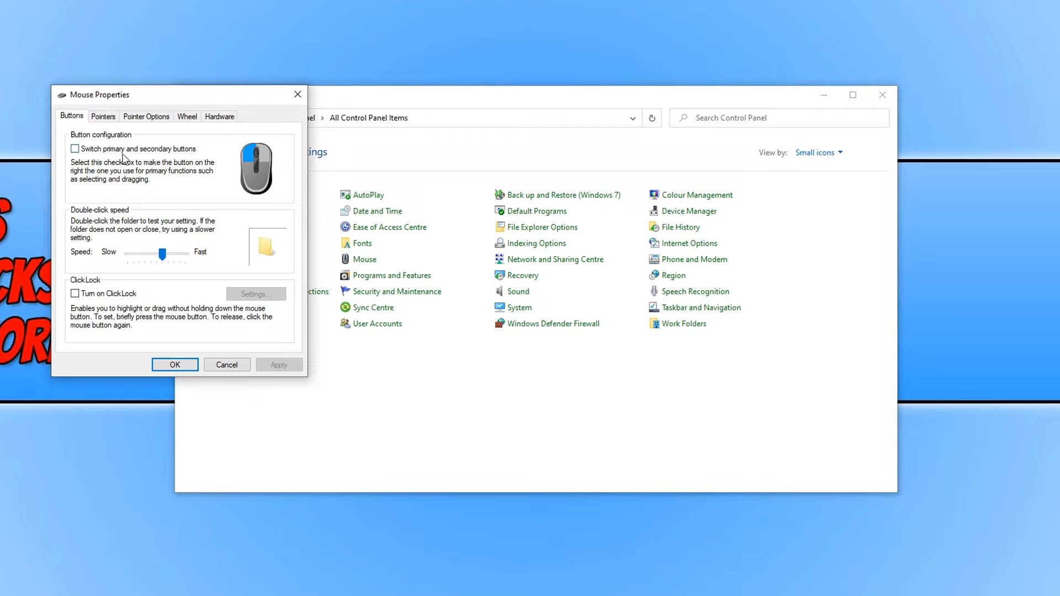
pyautogui.moveTo(199, 157)
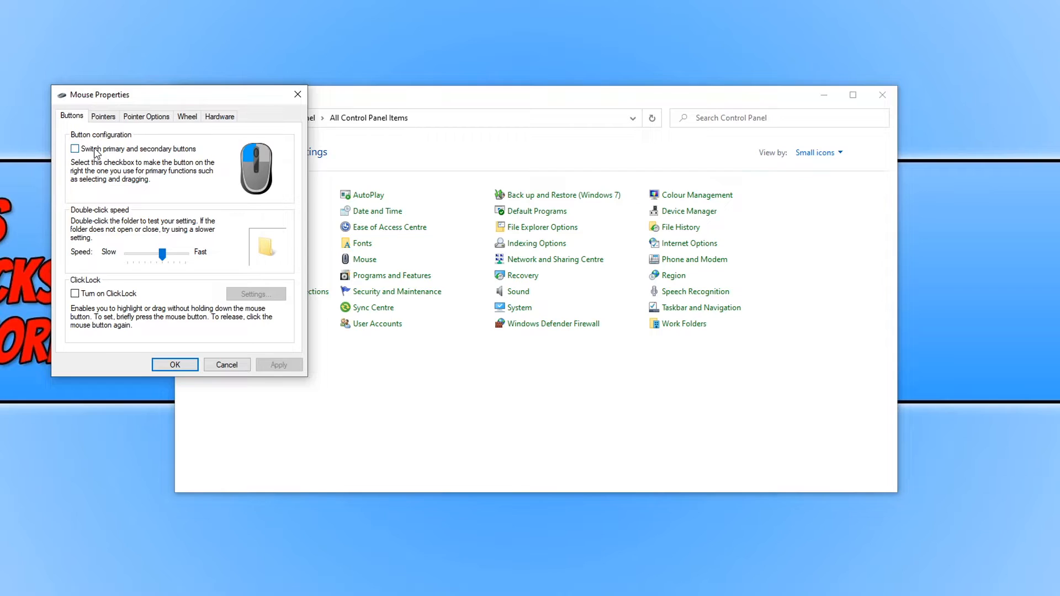
# Tick 'Switch primary and secondary buttons' and apply the change
pyautogui.click(74, 149)
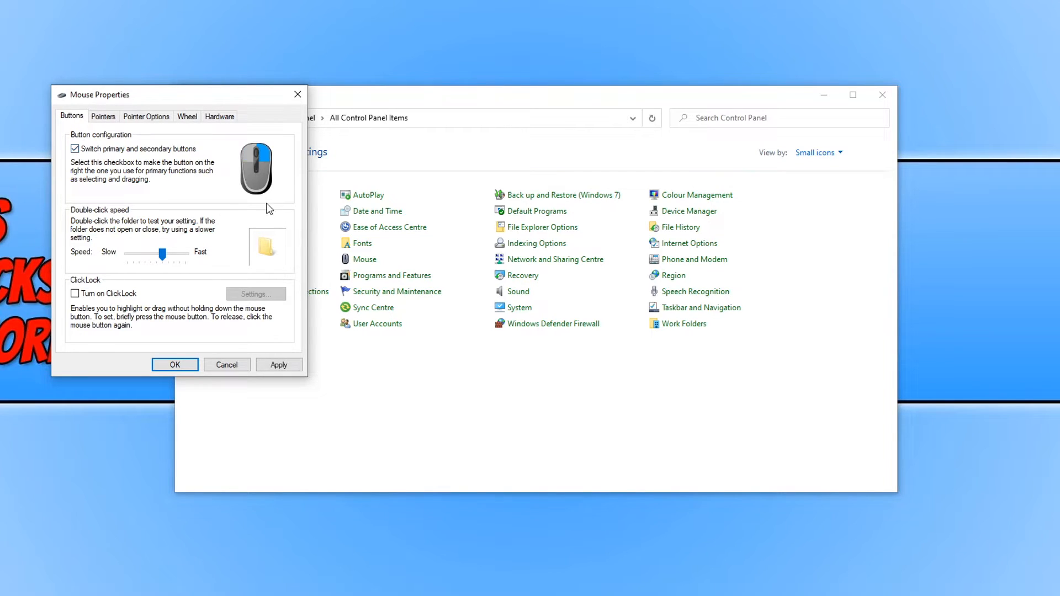
pyautogui.click(279, 365)
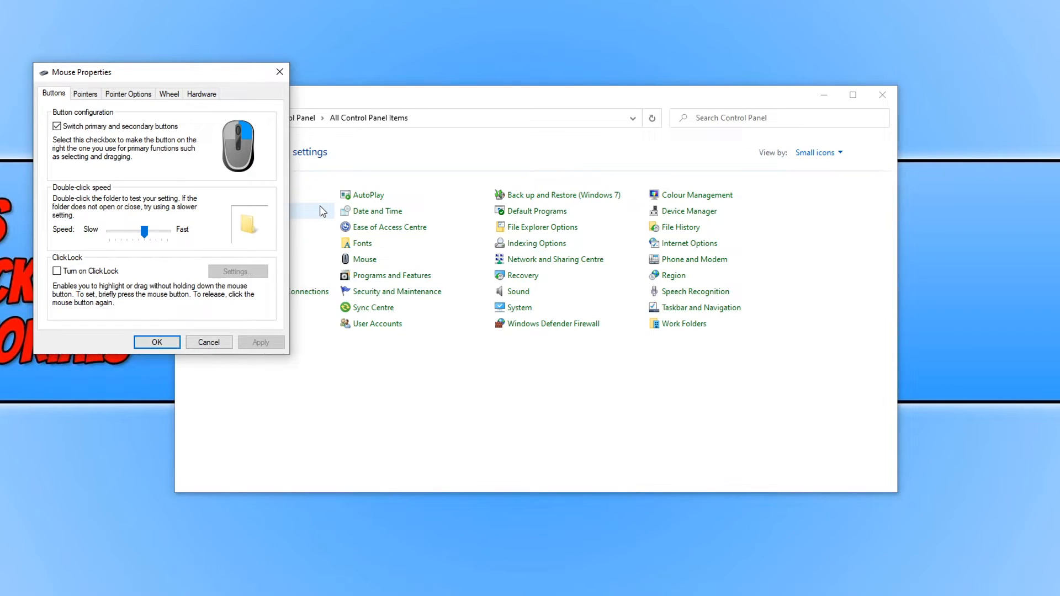
pyautogui.moveTo(869, 259)
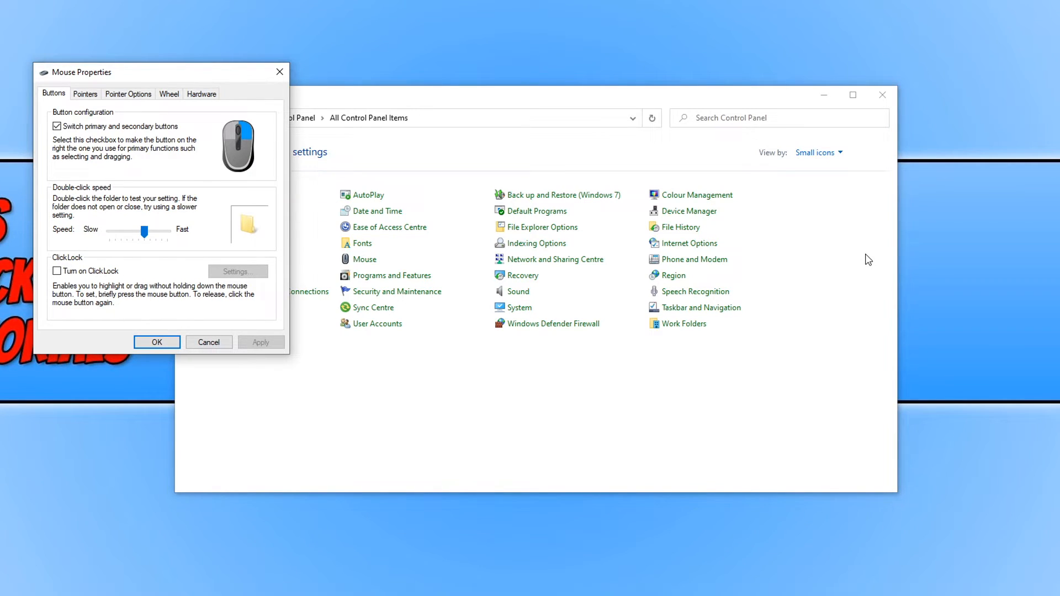